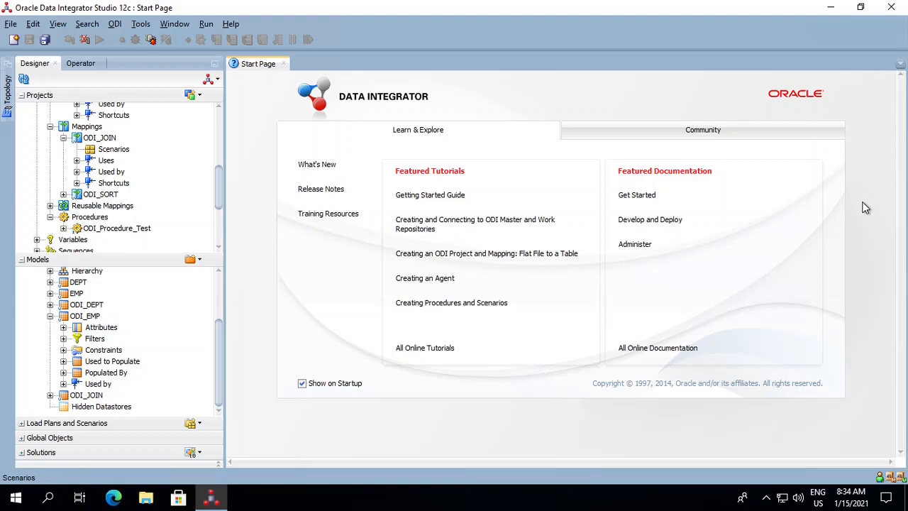
pyautogui.moveTo(611, 223)
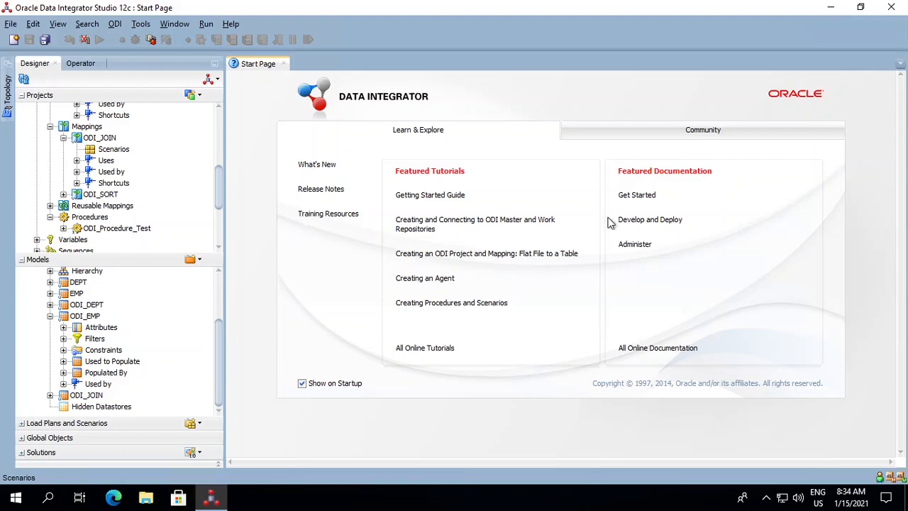
pyautogui.moveTo(125, 160)
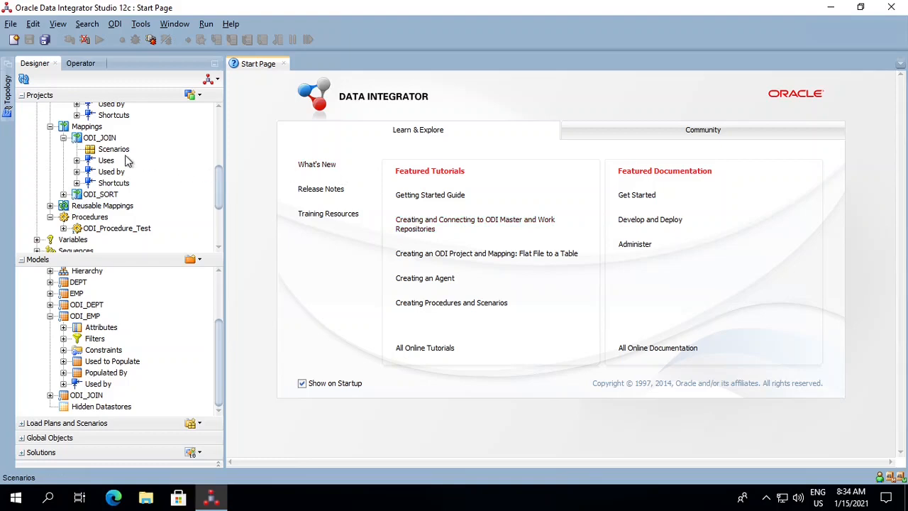
# - Generate scenario ODI_JOIN version 001 from the ODI_JOIN mapping
pyautogui.click(101, 137)
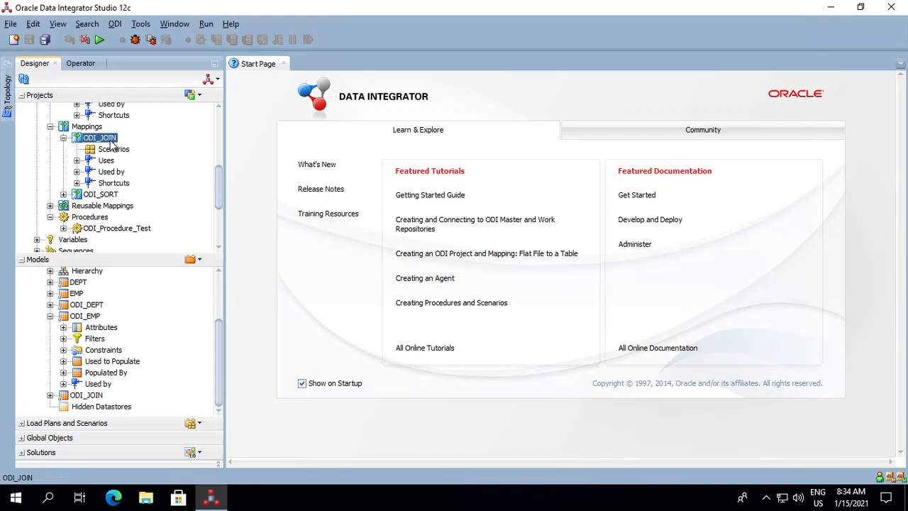
pyautogui.rightClick(102, 136)
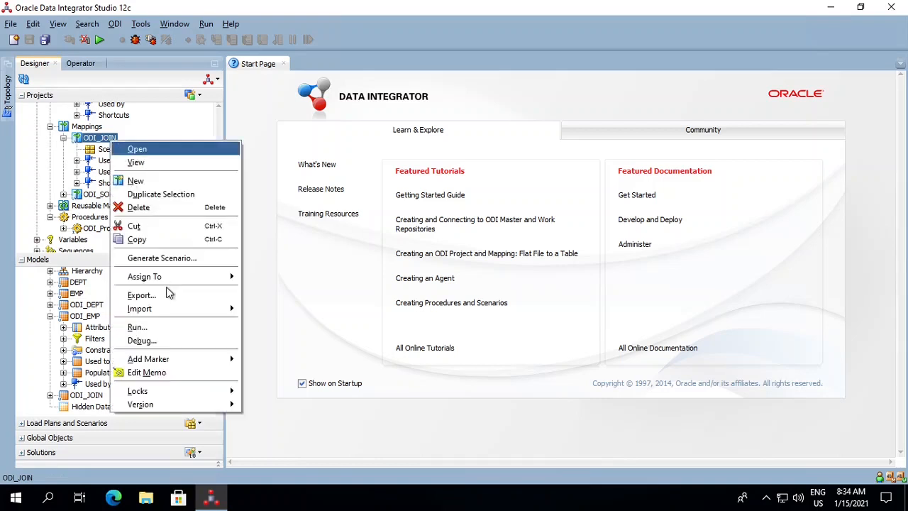
pyautogui.moveTo(144, 275)
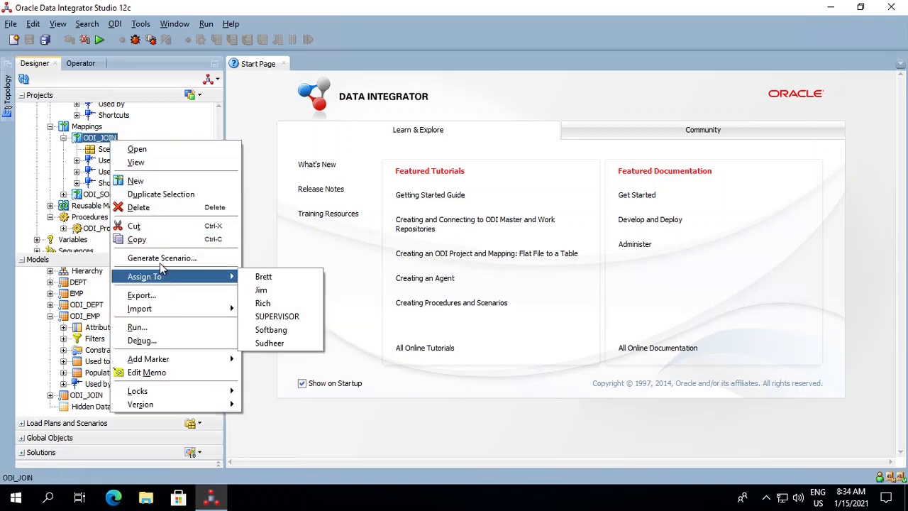
pyautogui.click(161, 258)
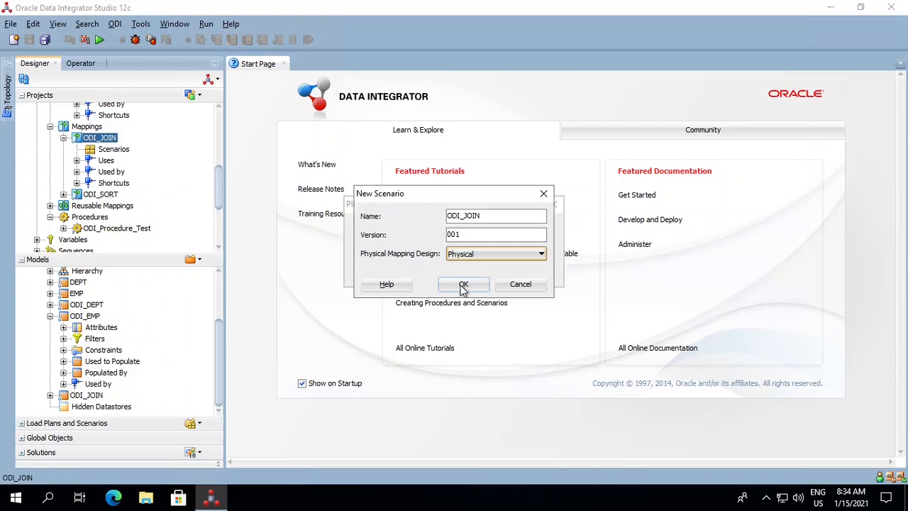
pyautogui.click(462, 283)
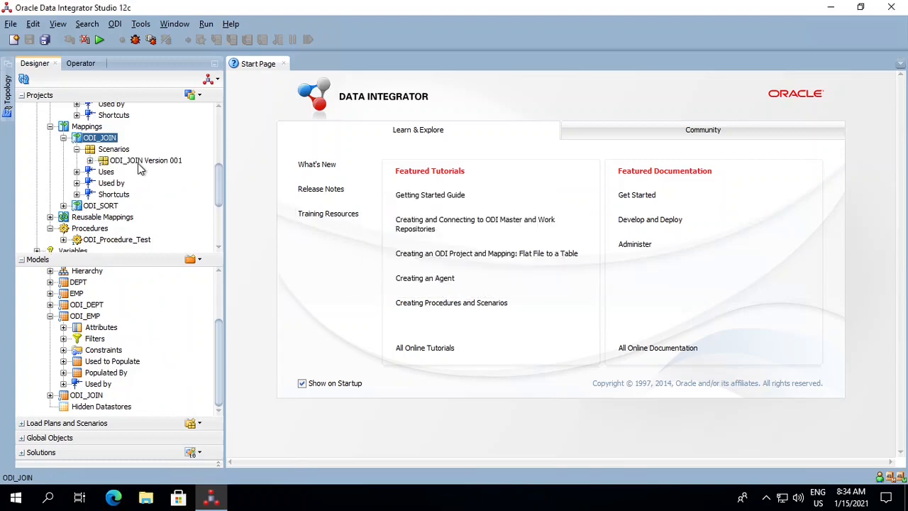
# - Export scenario ODI_JOIN Version 001 to C:\Test without an export key, overwriting the existing file
pyautogui.click(145, 160)
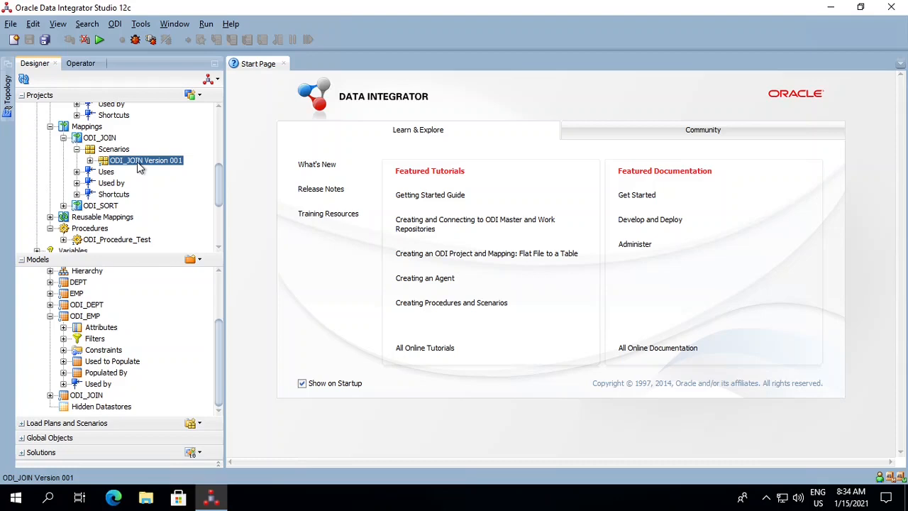
pyautogui.rightClick(144, 158)
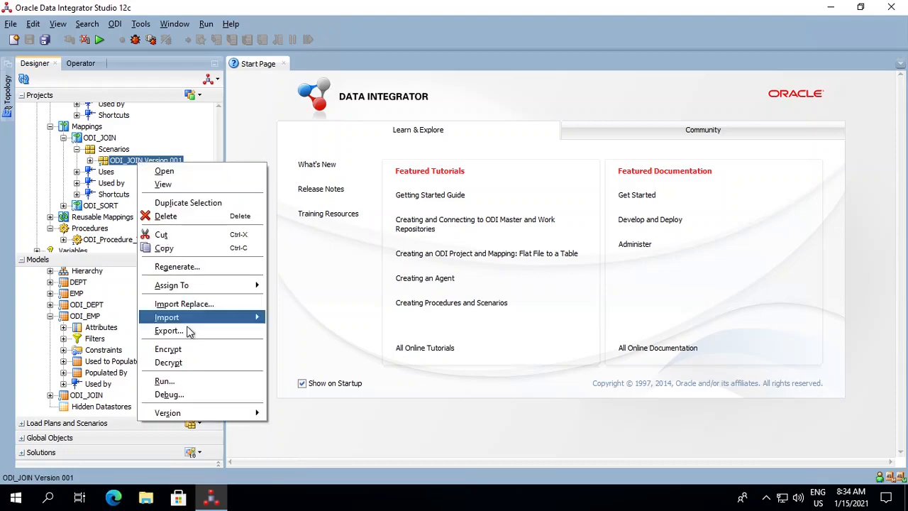
pyautogui.click(169, 330)
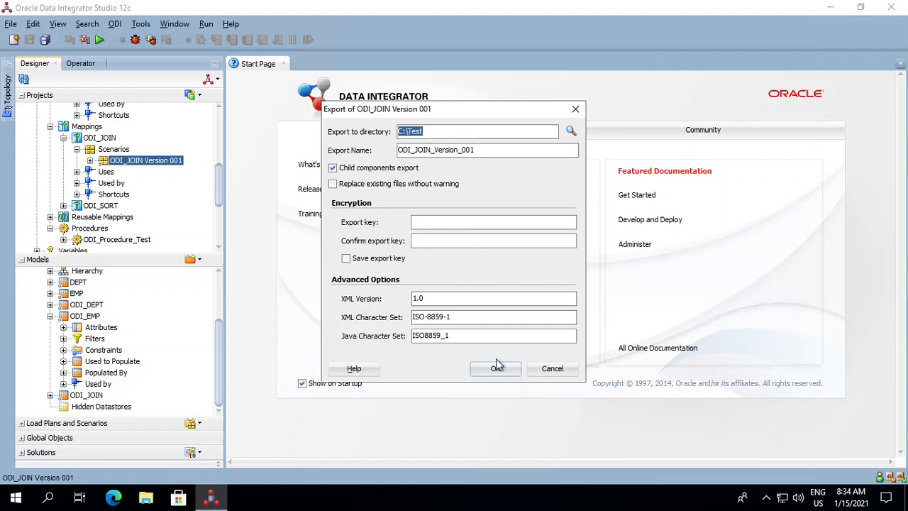
pyautogui.click(495, 369)
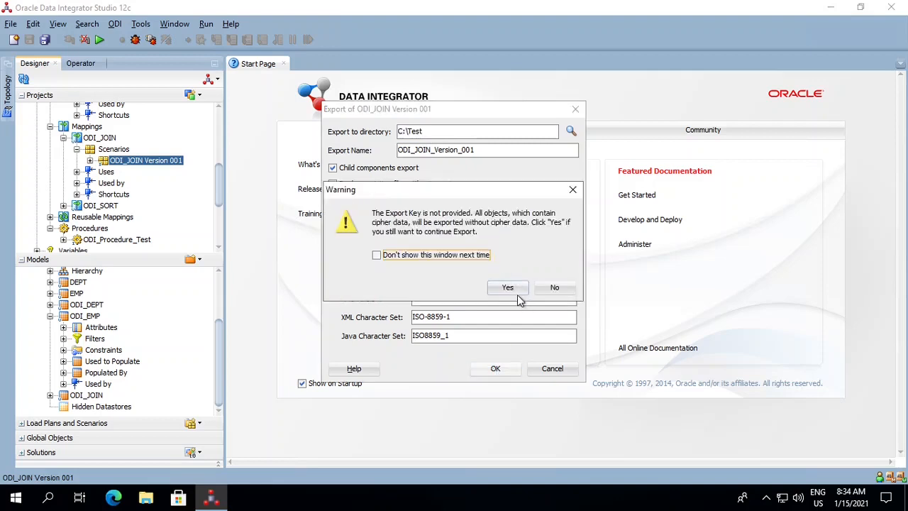
pyautogui.click(508, 286)
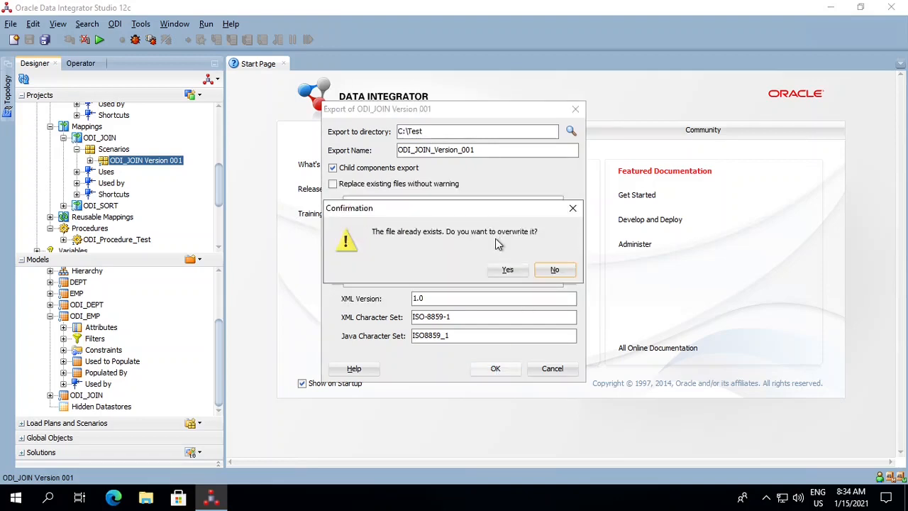
pyautogui.moveTo(466, 242)
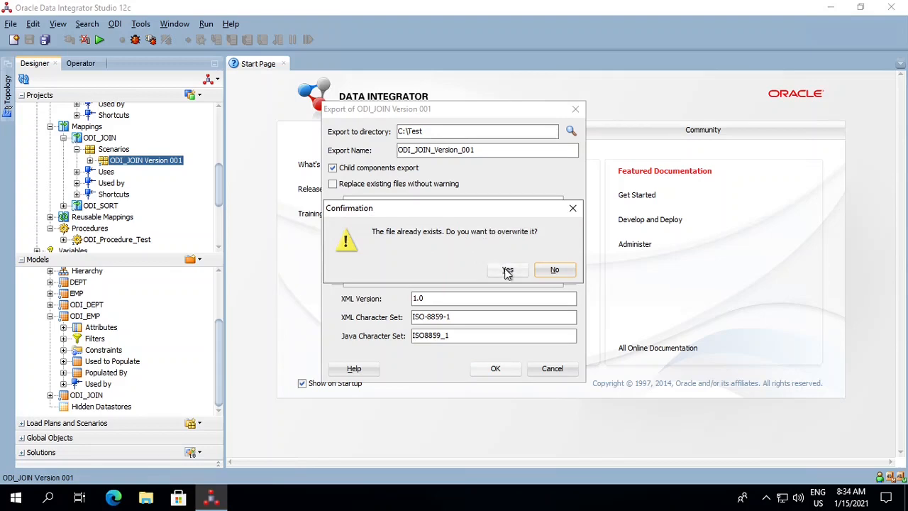
pyautogui.click(506, 269)
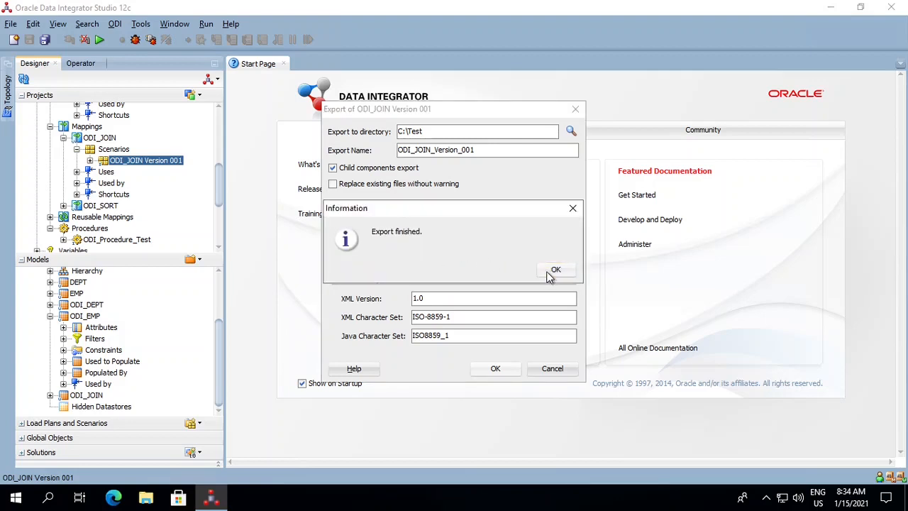
pyautogui.click(556, 270)
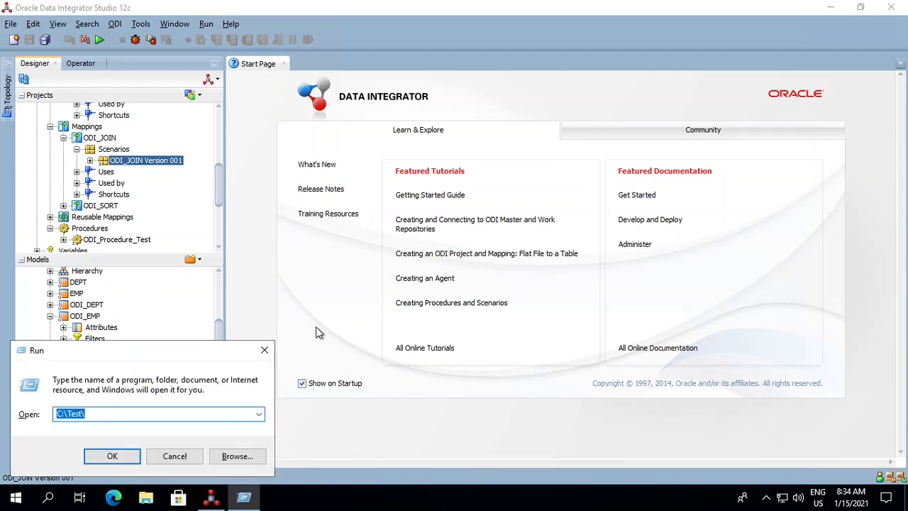
# - Verify SCEN_ODI_JOIN_Version_001 exists in the C:\Test folder and close the folder window
pyautogui.click(112, 456)
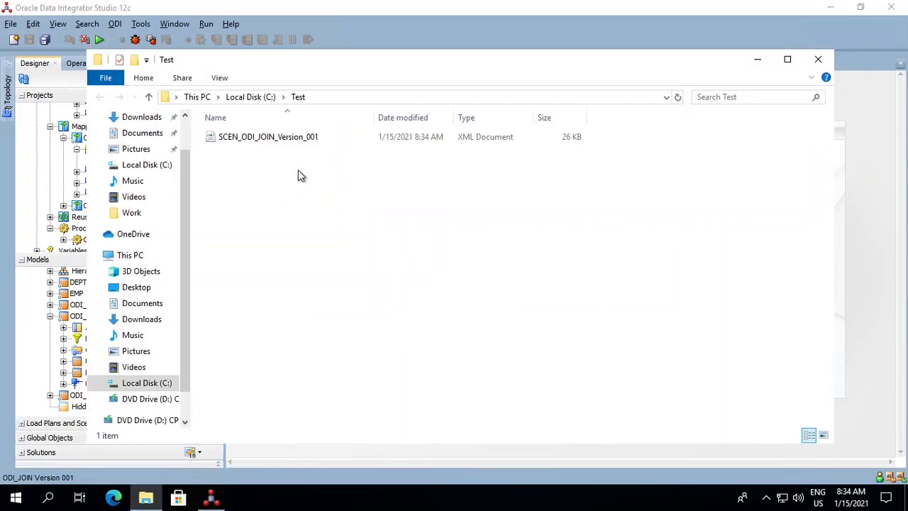
pyautogui.click(268, 136)
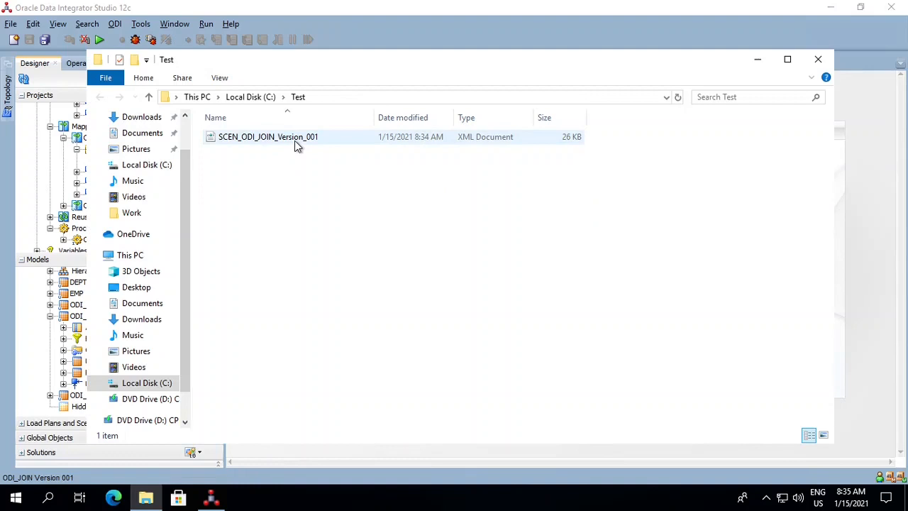
pyautogui.click(268, 136)
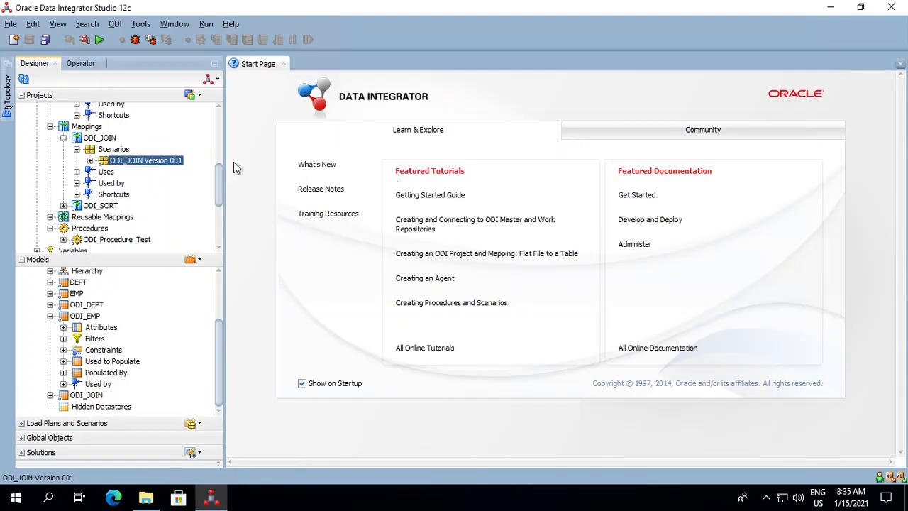
pyautogui.moveTo(220, 85)
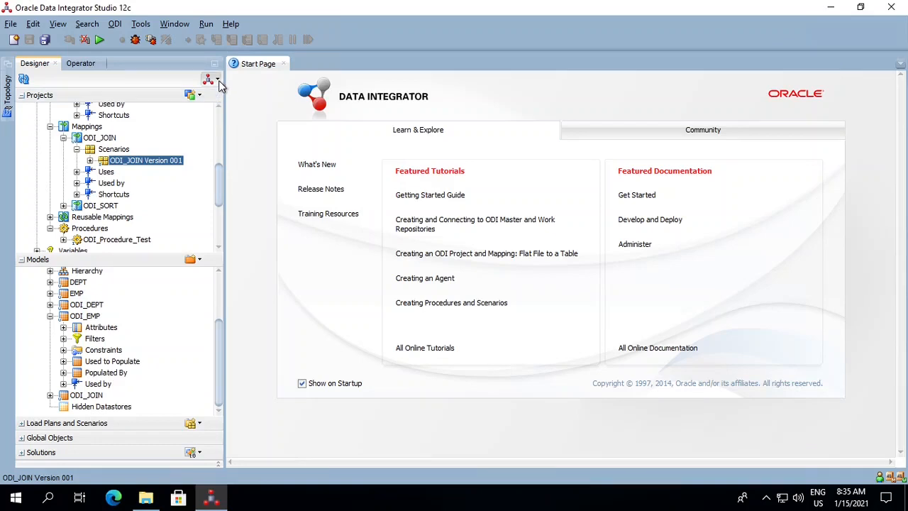
pyautogui.moveTo(210, 79)
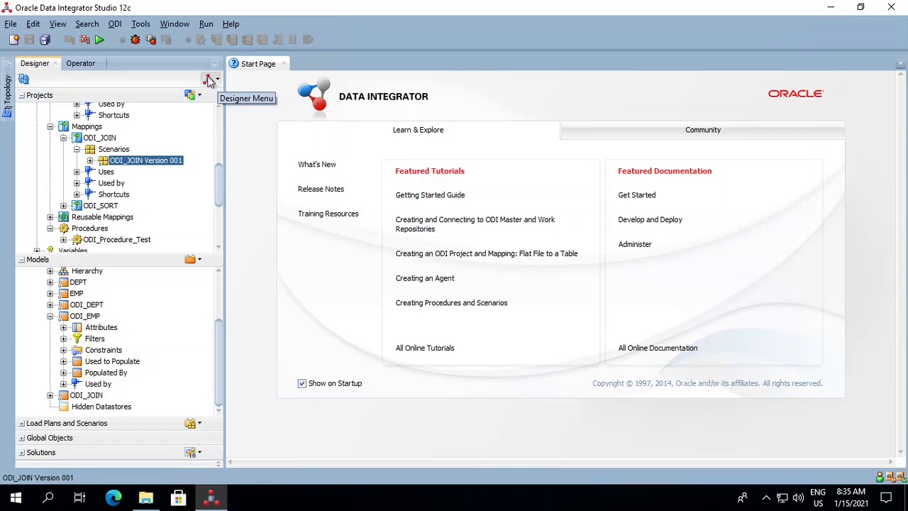
pyautogui.moveTo(215, 85)
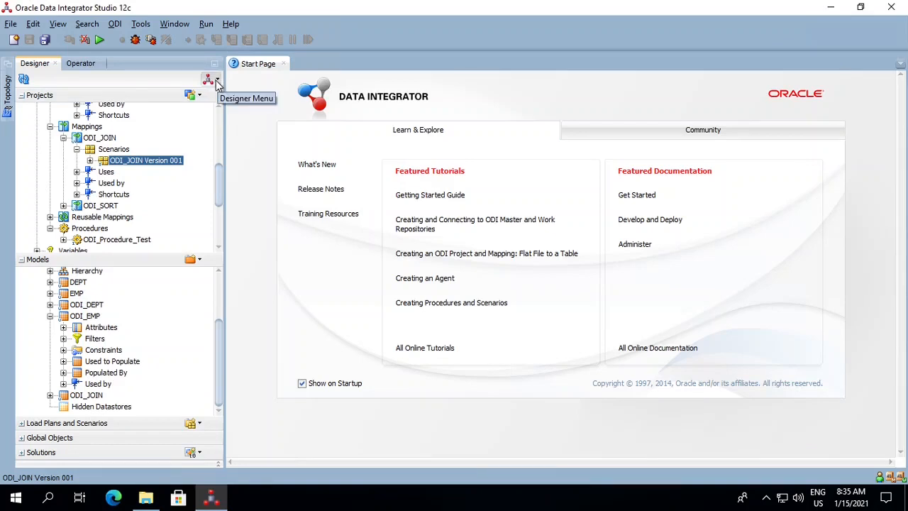
# - Start a repository export and choose Export Multiple Objects as the action
pyautogui.click(209, 80)
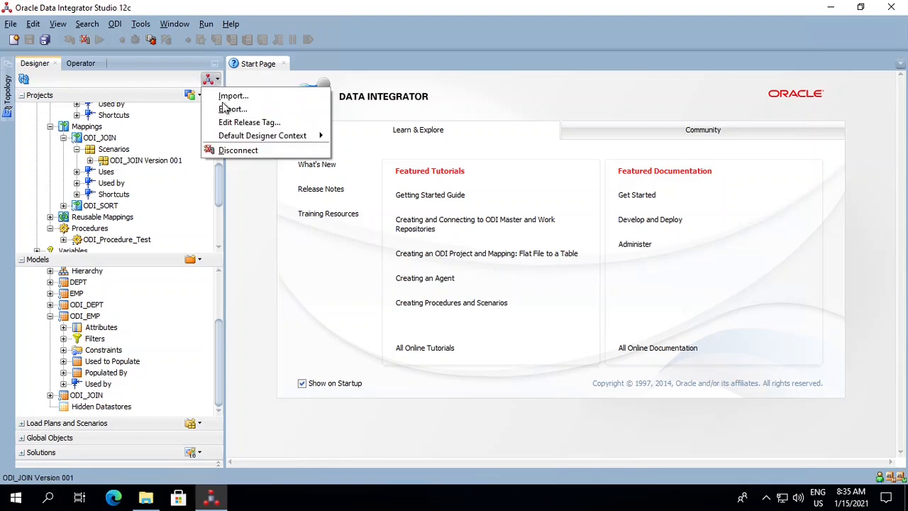
pyautogui.click(232, 108)
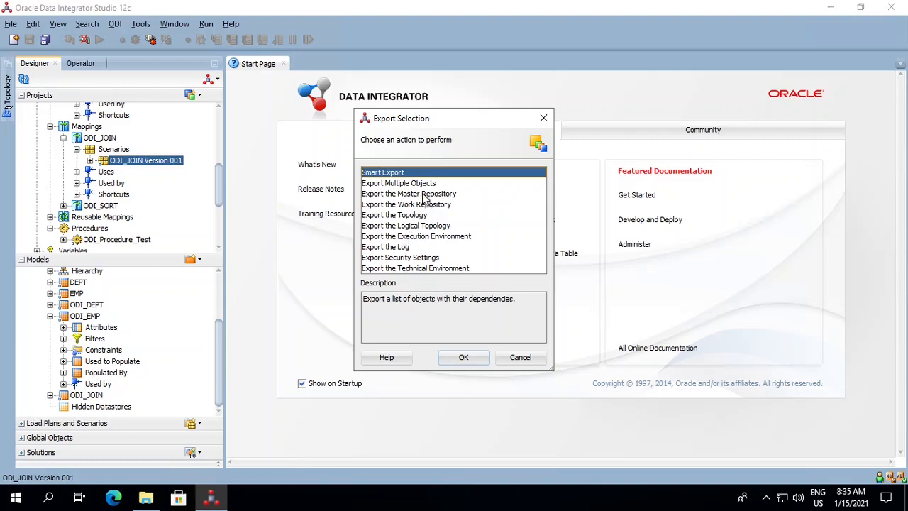
pyautogui.moveTo(423, 197)
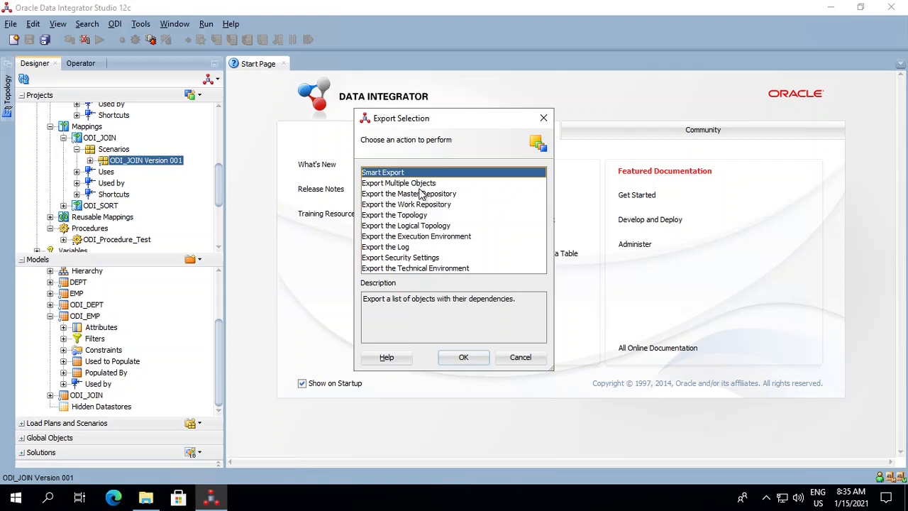
pyautogui.moveTo(431, 216)
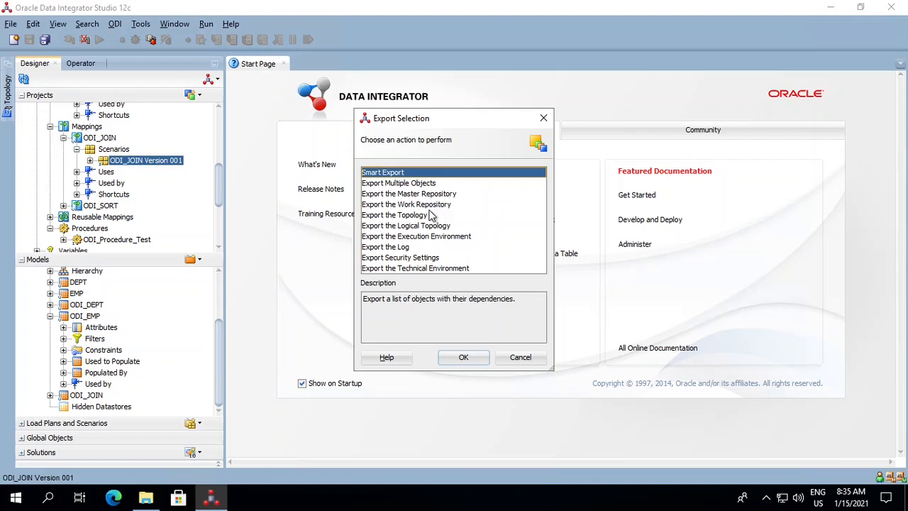
pyautogui.moveTo(434, 252)
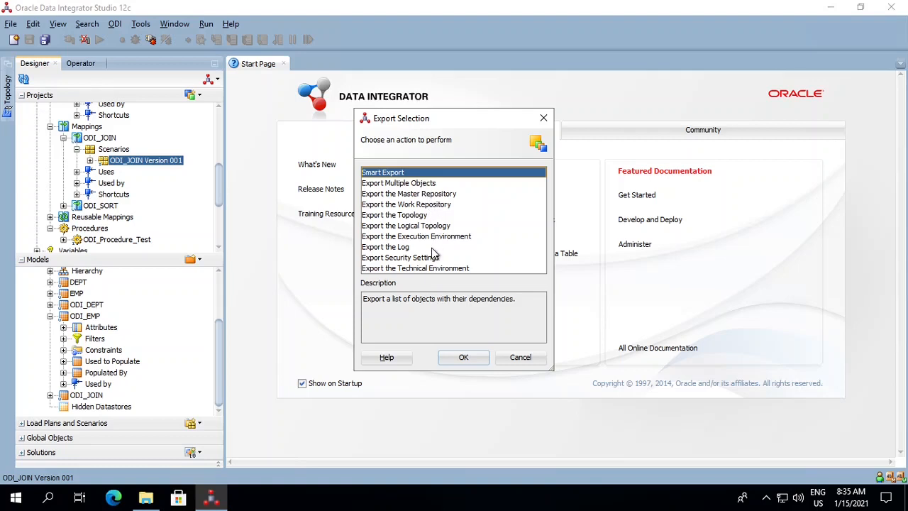
pyautogui.moveTo(423, 197)
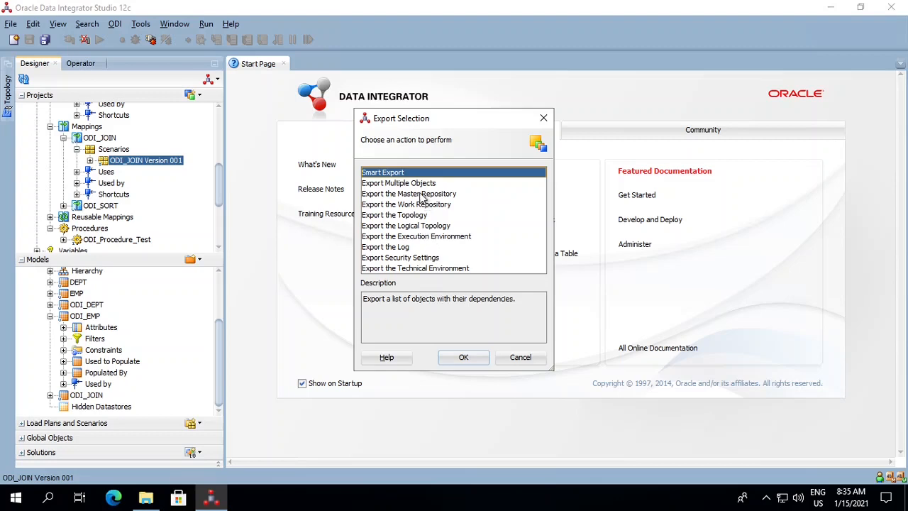
pyautogui.click(397, 183)
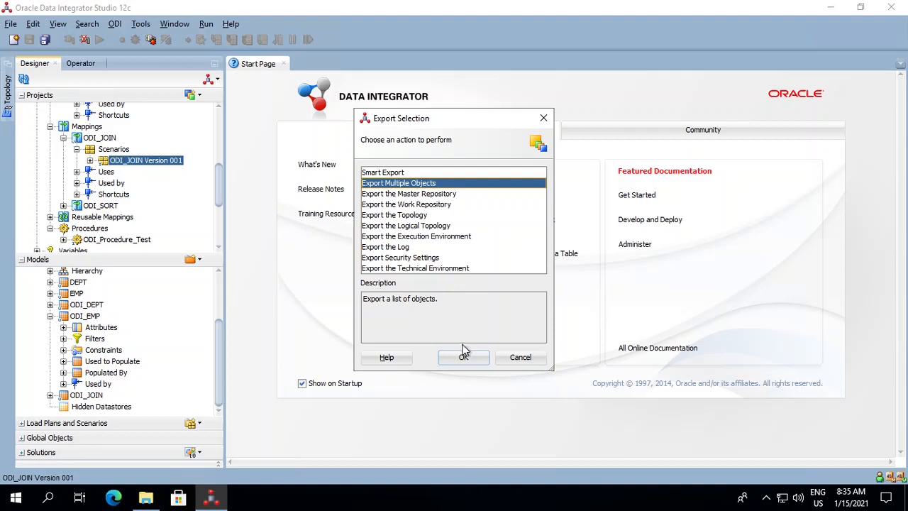
# - Add ODI_JOIN Version 001 and ODI_SORT Version 001 to the multiple-object export list
pyautogui.click(462, 357)
pyautogui.write('C:\\Test')
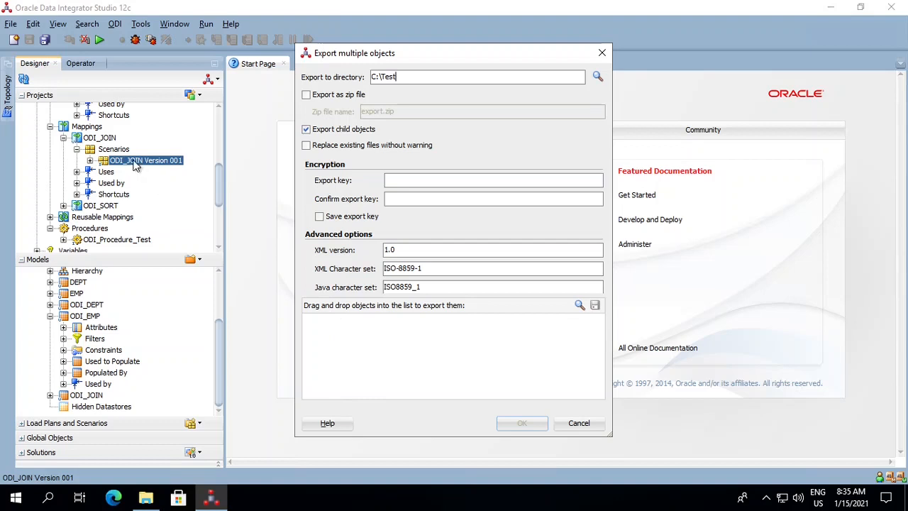
pyautogui.moveTo(145, 159); pyautogui.dragTo(352, 319)
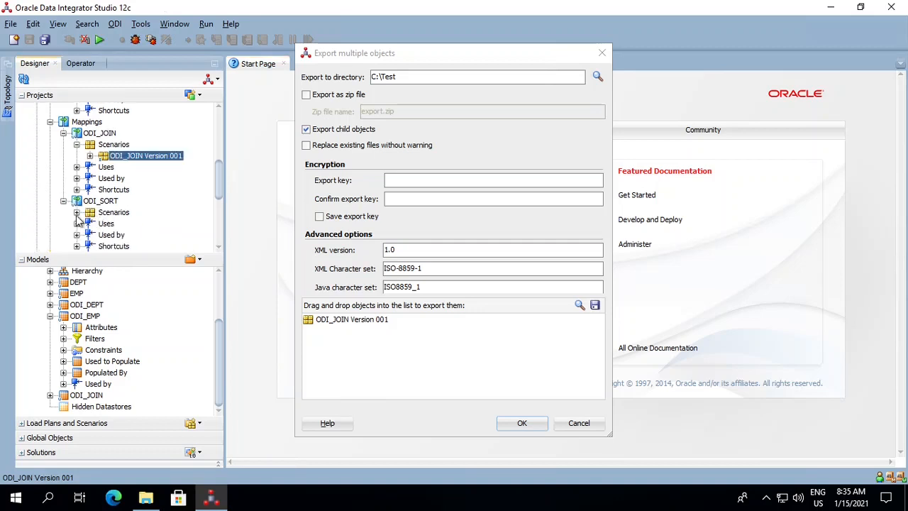
pyautogui.click(77, 212)
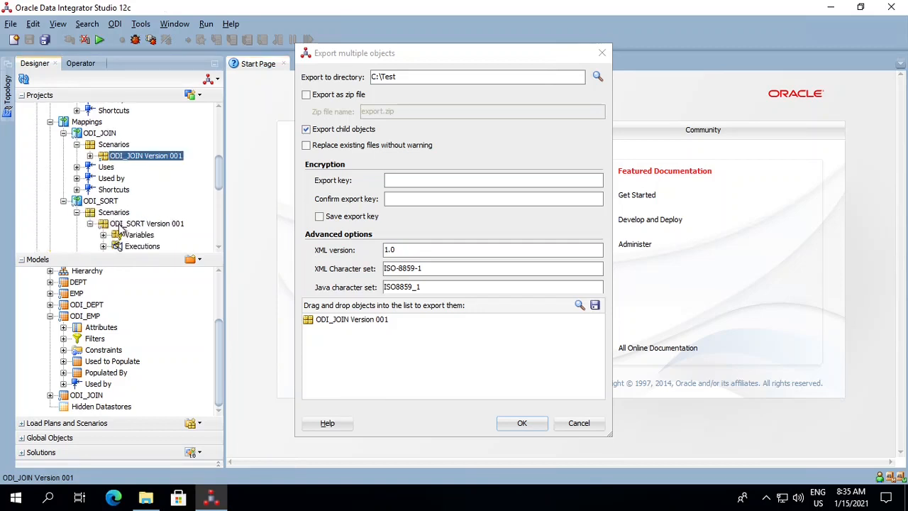
pyautogui.click(146, 224)
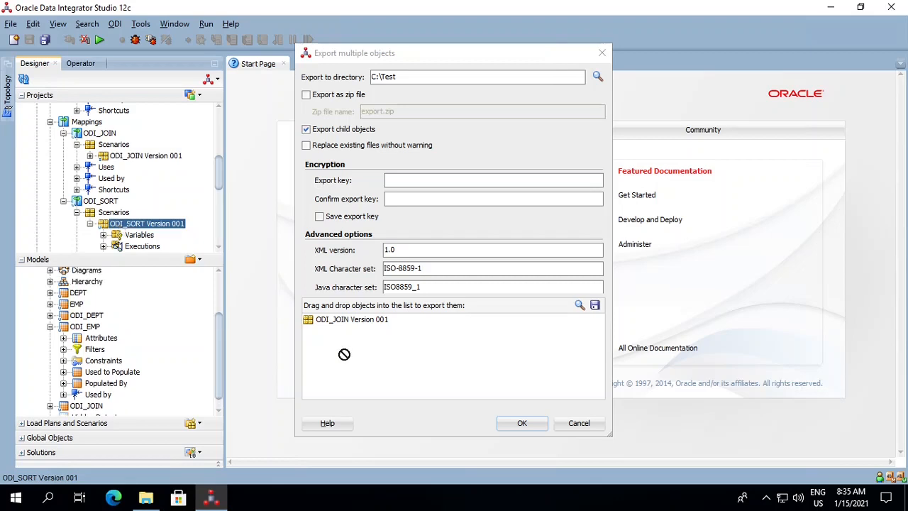
pyautogui.moveTo(146, 223); pyautogui.dragTo(343, 332)
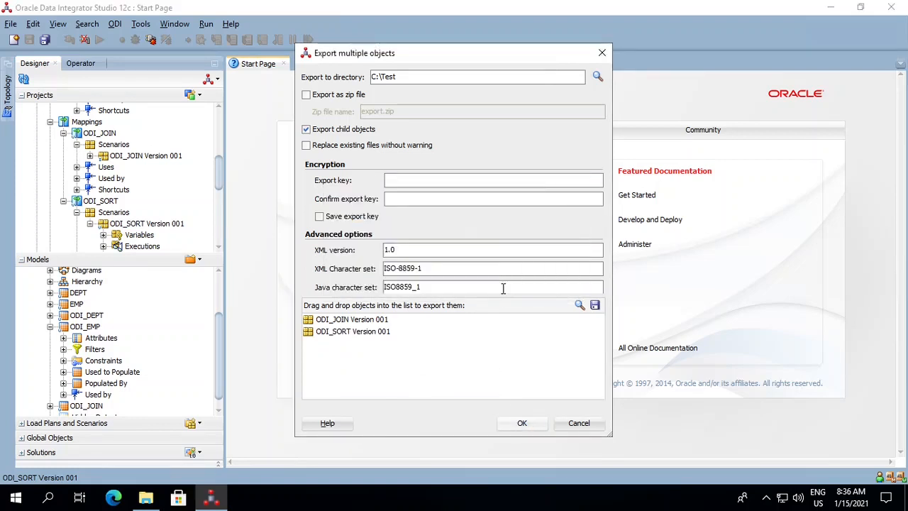
# - Run the export to C:\Test, overwriting the existing file, and dismiss the finished notice
pyautogui.click(522, 423)
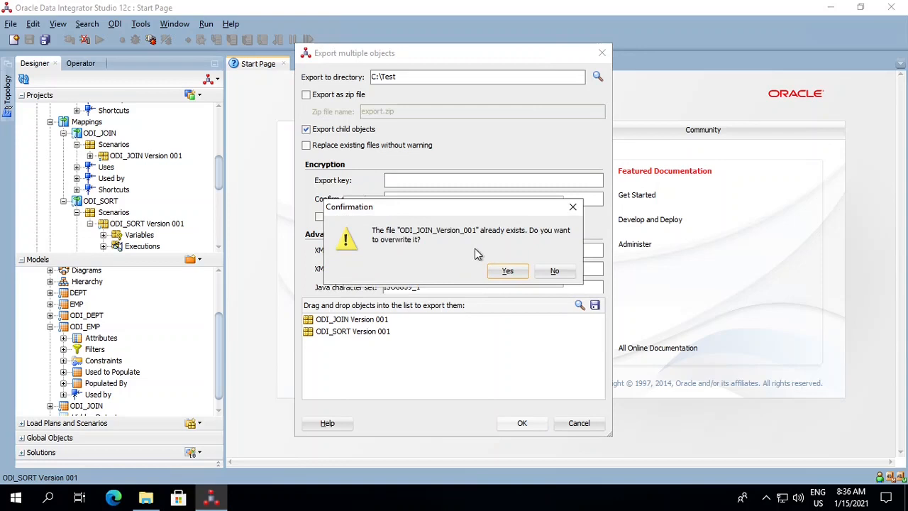
pyautogui.click(508, 270)
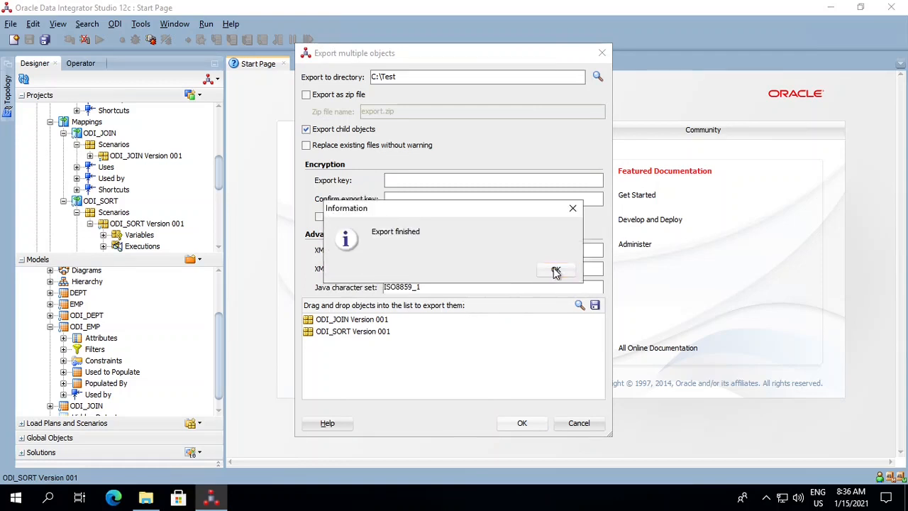
pyautogui.click(556, 271)
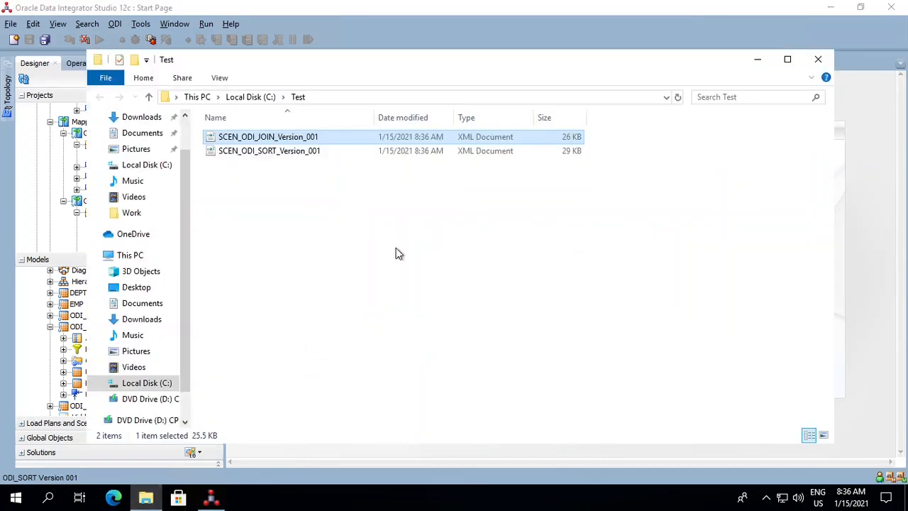
pyautogui.moveTo(262, 140)
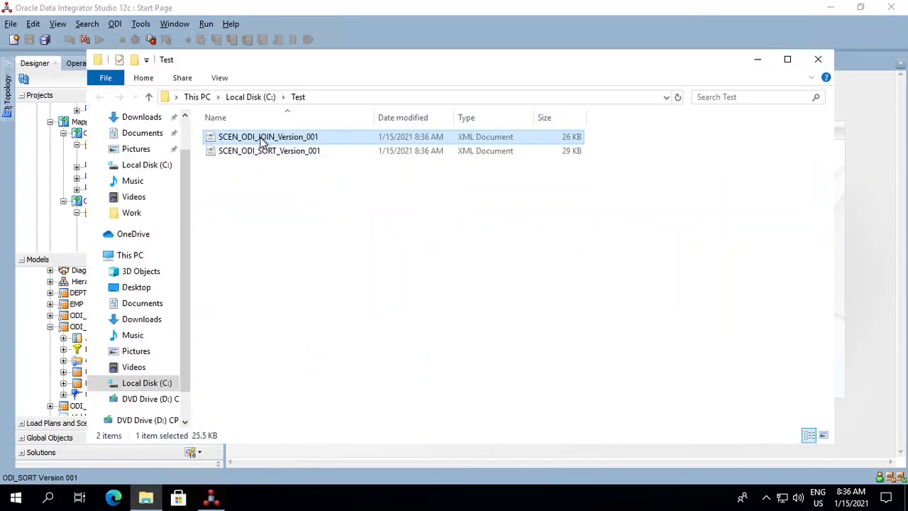
# - Confirm the ODI_SORT scenario XML is in C:\Test and minimize the folder window
pyautogui.click(270, 150)
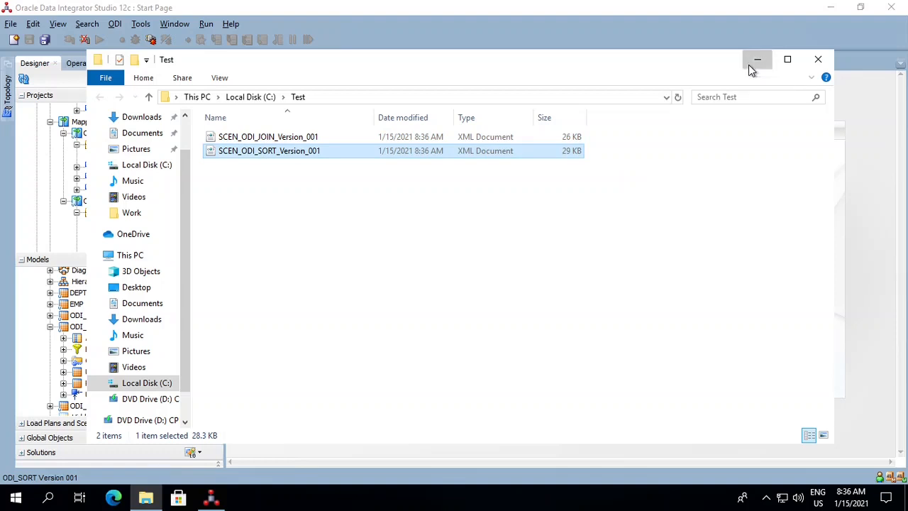
pyautogui.click(758, 60)
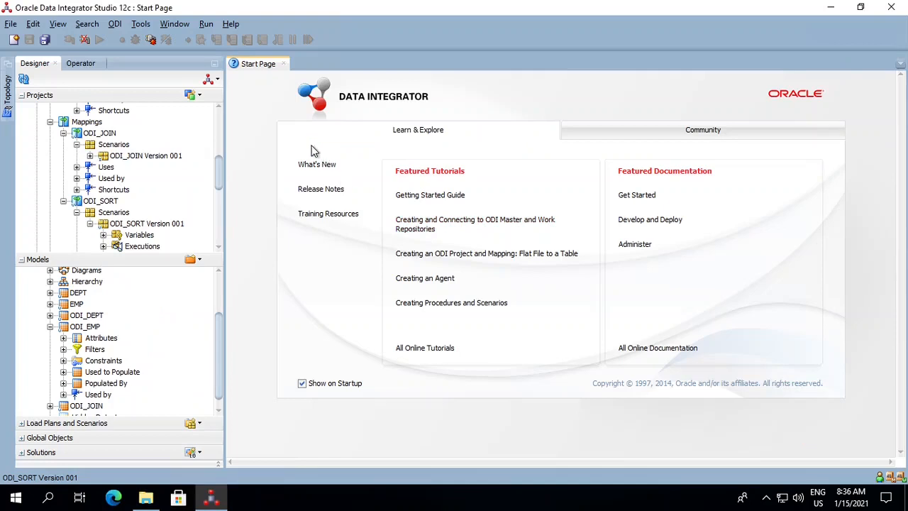
# - In Operator, set up a scenario import from C:\Test with ODI_JOIN_Version_001 ticked
pyautogui.click(81, 63)
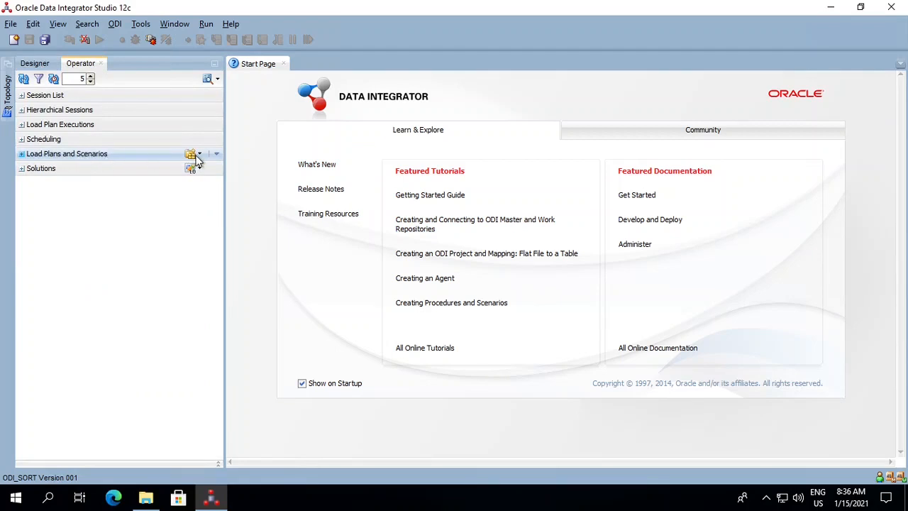
pyautogui.click(193, 153)
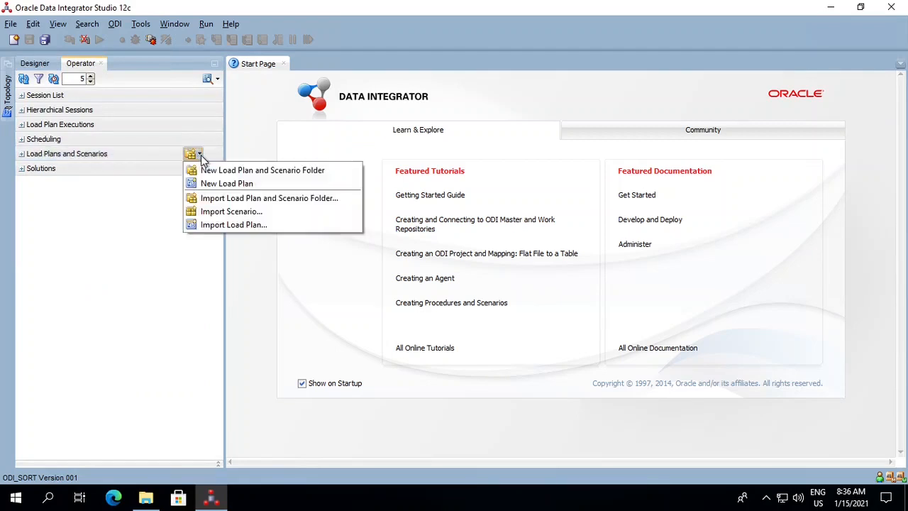
pyautogui.moveTo(231, 211)
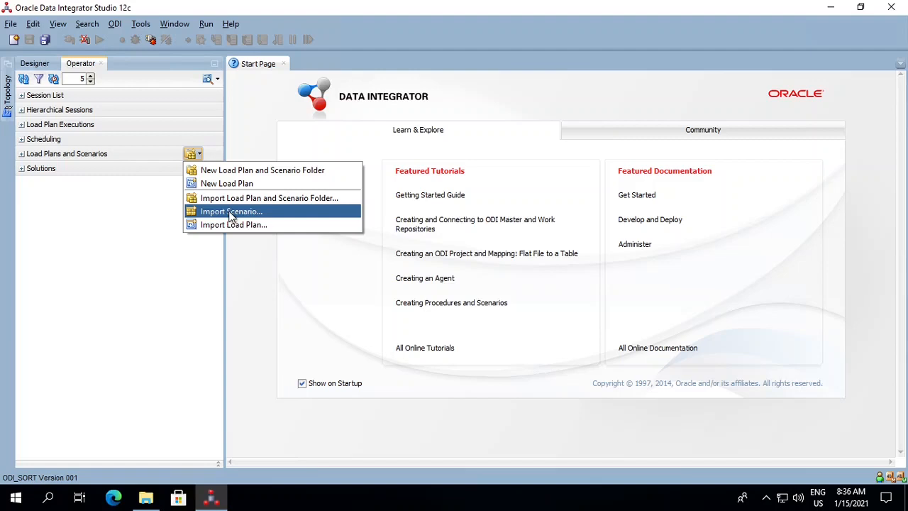
pyautogui.click(231, 212)
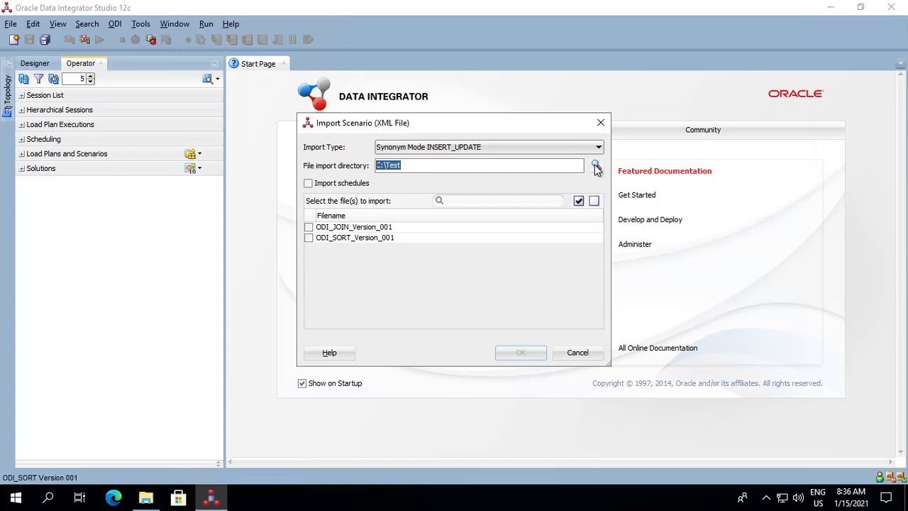
pyautogui.click(596, 164)
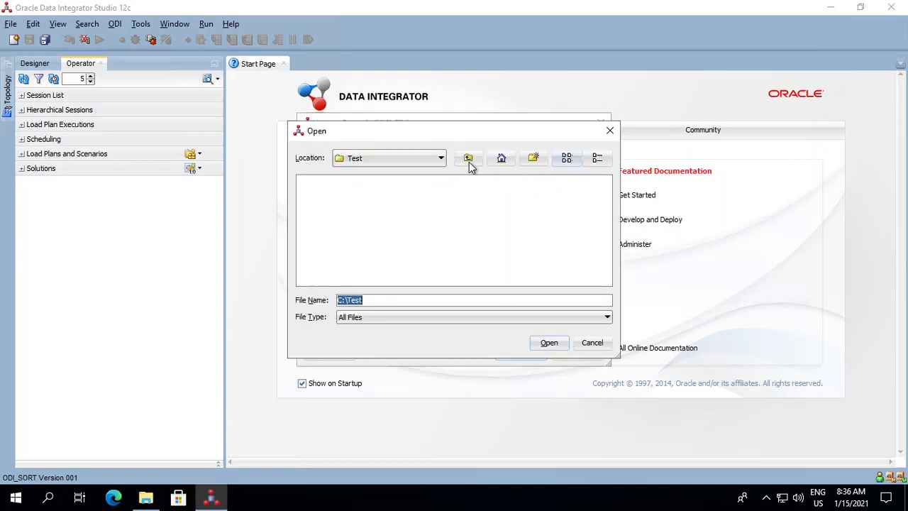
pyautogui.moveTo(549, 342)
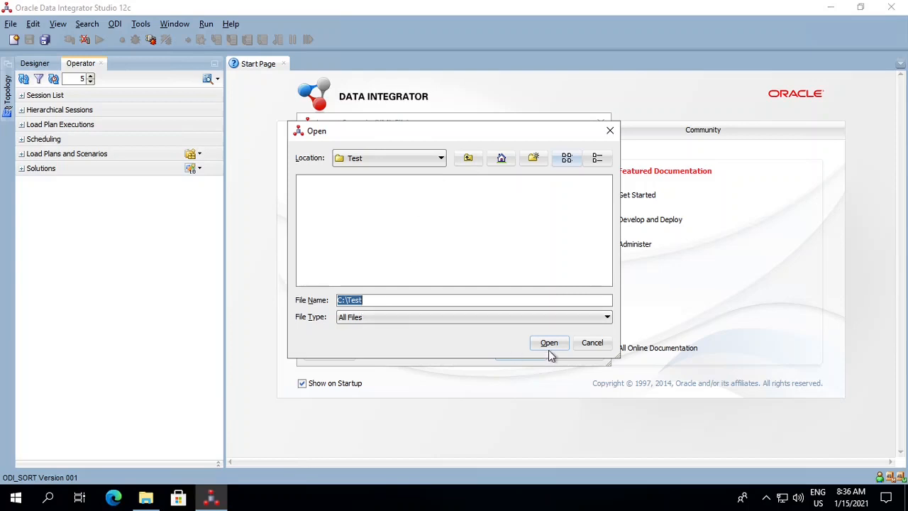
pyautogui.click(549, 342)
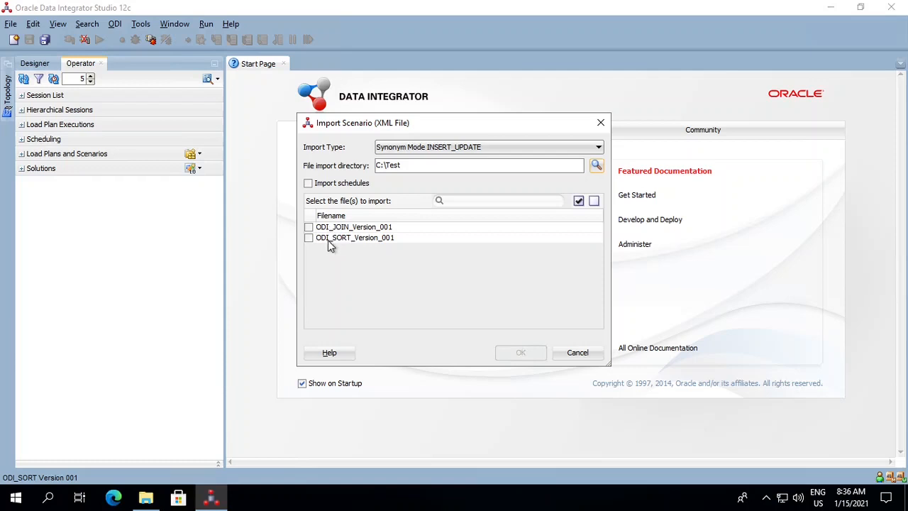
pyautogui.moveTo(329, 244)
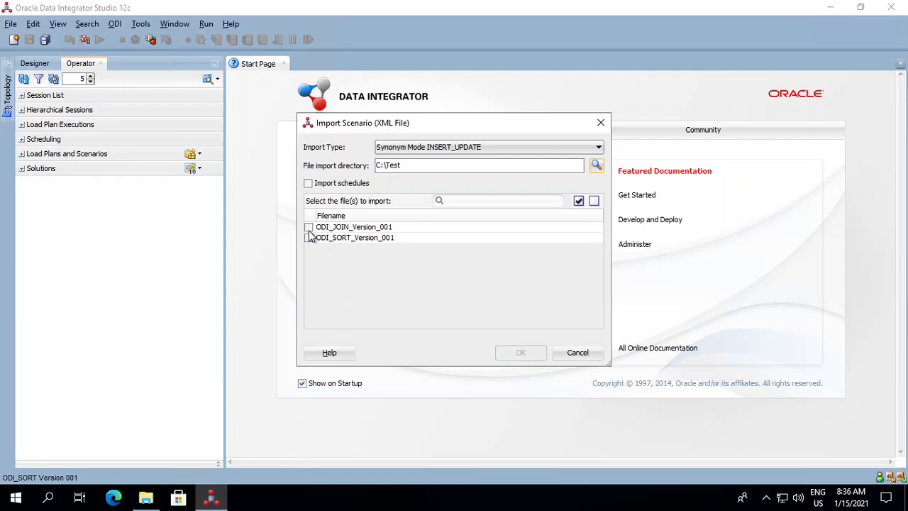
pyautogui.click(309, 227)
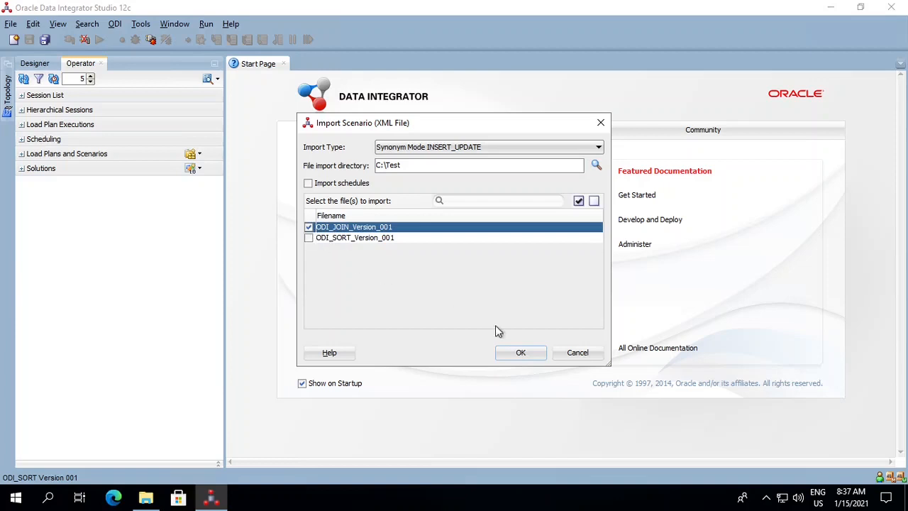
# - Import ODI_JOIN Version 001, accepting replacement of existing objects, and close the import report
pyautogui.click(519, 352)
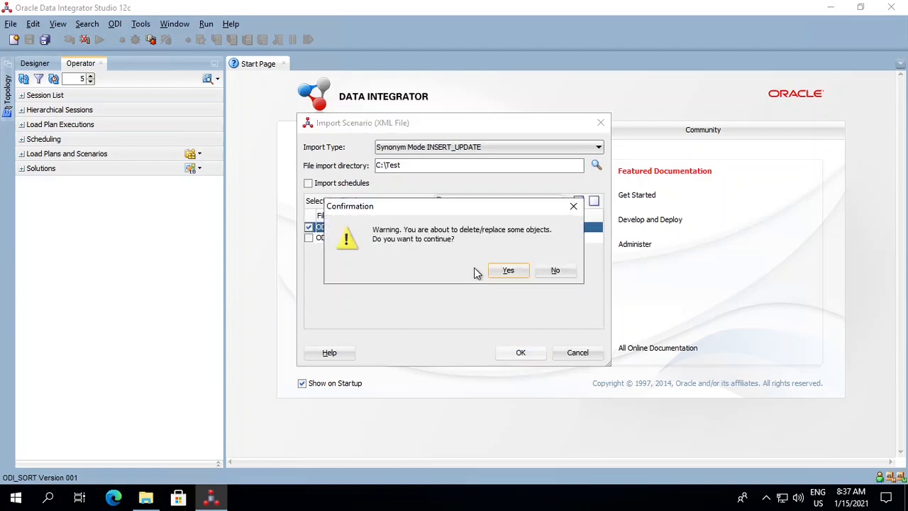
pyautogui.moveTo(460, 275)
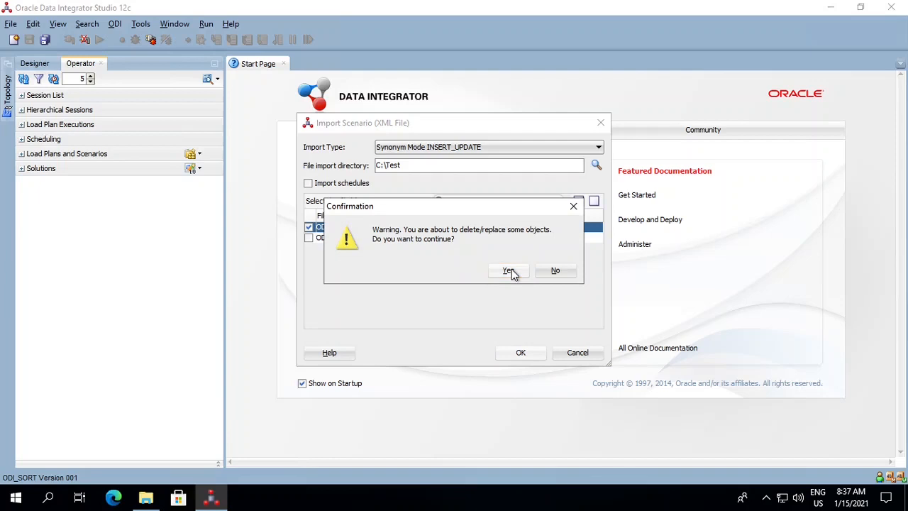
pyautogui.click(508, 269)
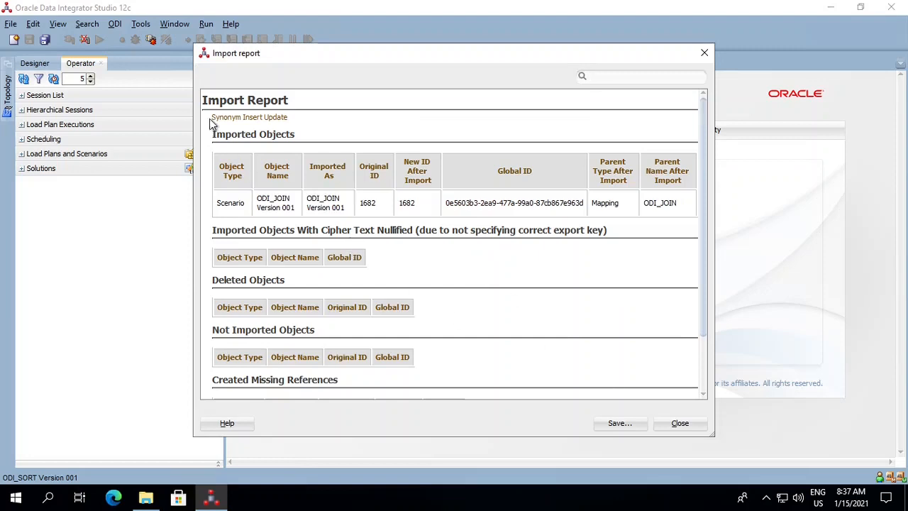
pyautogui.moveTo(276, 125)
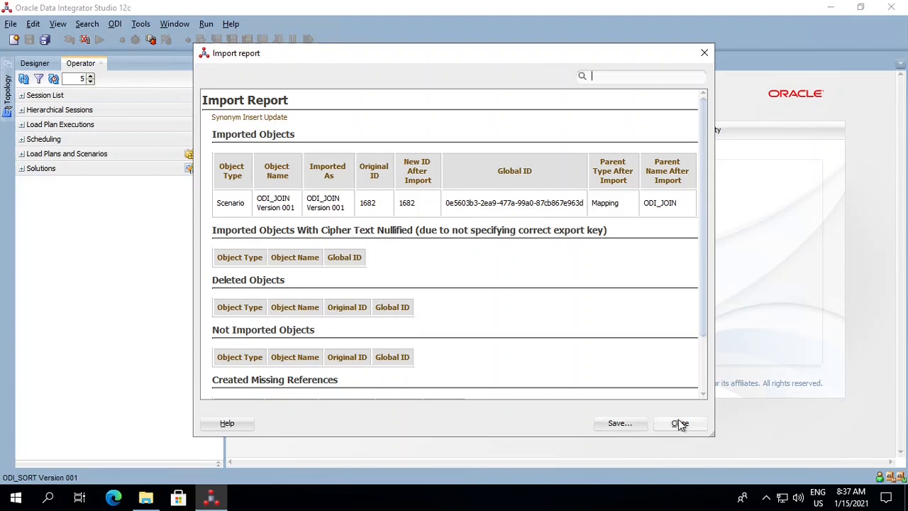
pyautogui.click(679, 422)
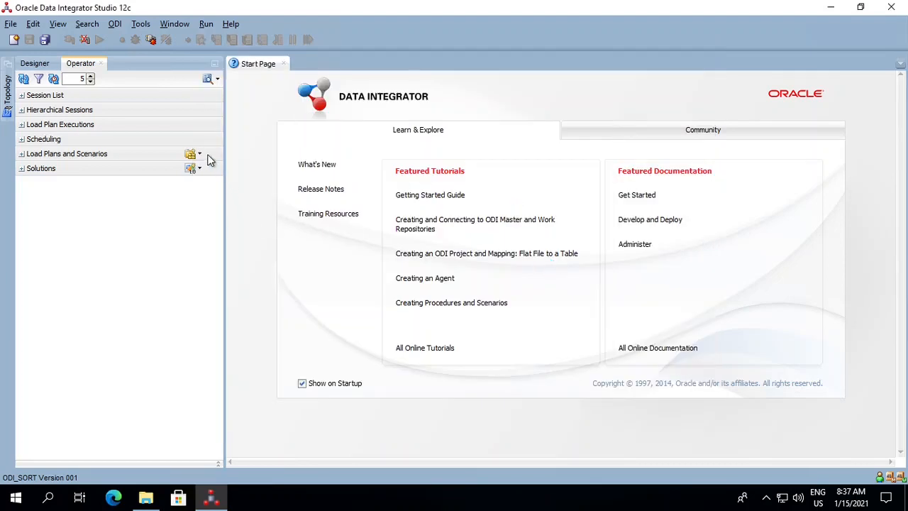
# - Set up a second scenario import in Duplication mode with ODI_SORT_Version_001 ticked
pyautogui.click(190, 153)
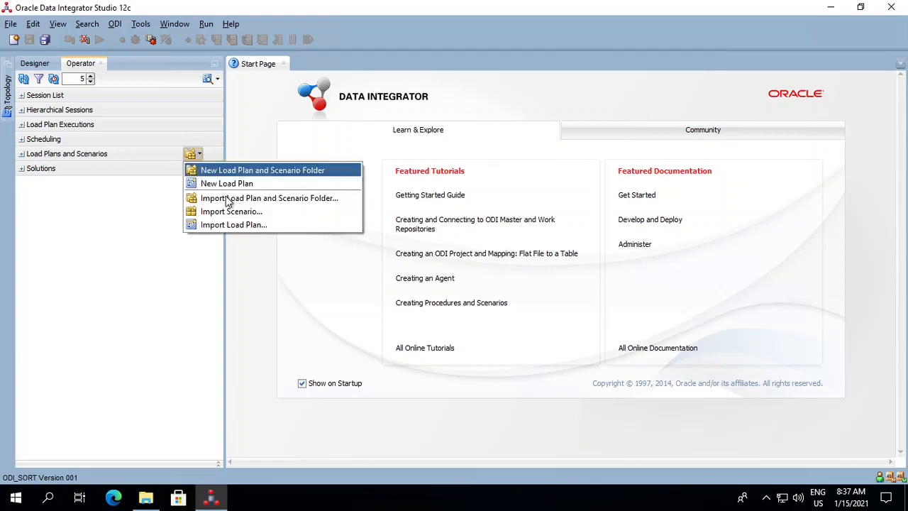
pyautogui.moveTo(231, 211)
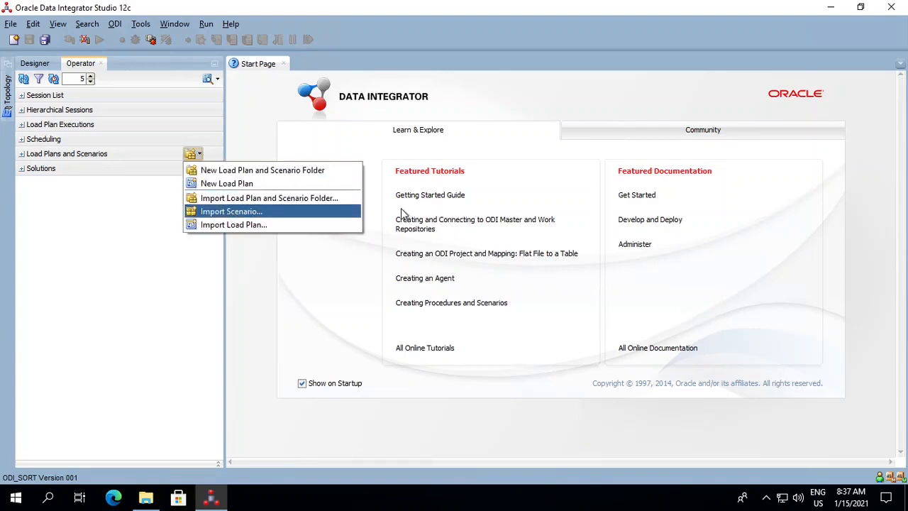
pyautogui.click(231, 211)
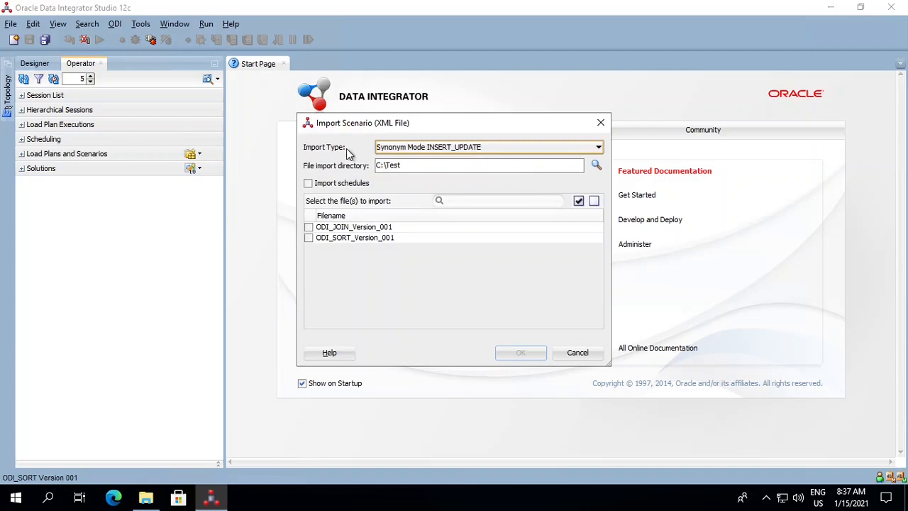
pyautogui.moveTo(590, 149)
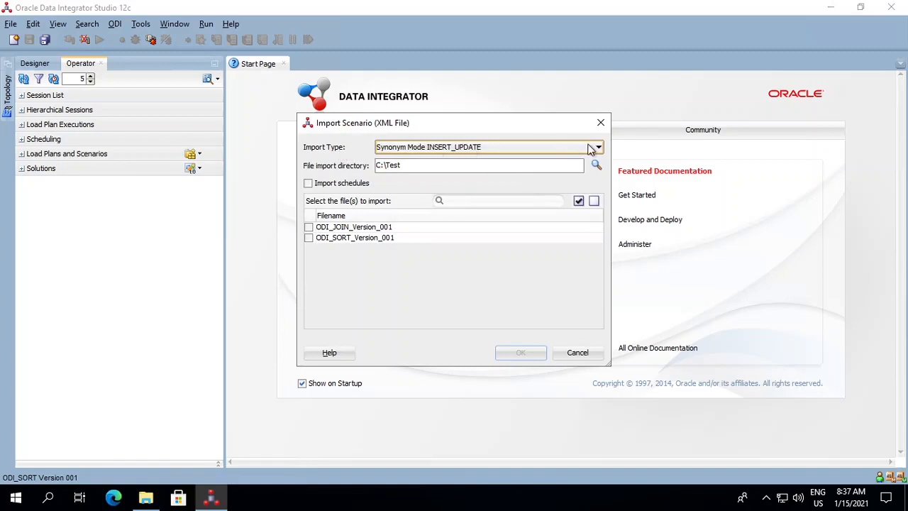
pyautogui.click(597, 146)
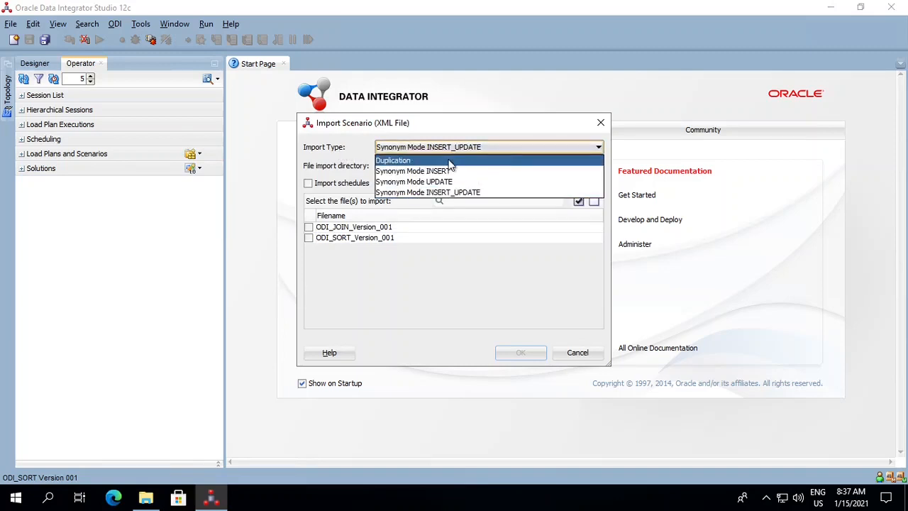
pyautogui.moveTo(414, 170)
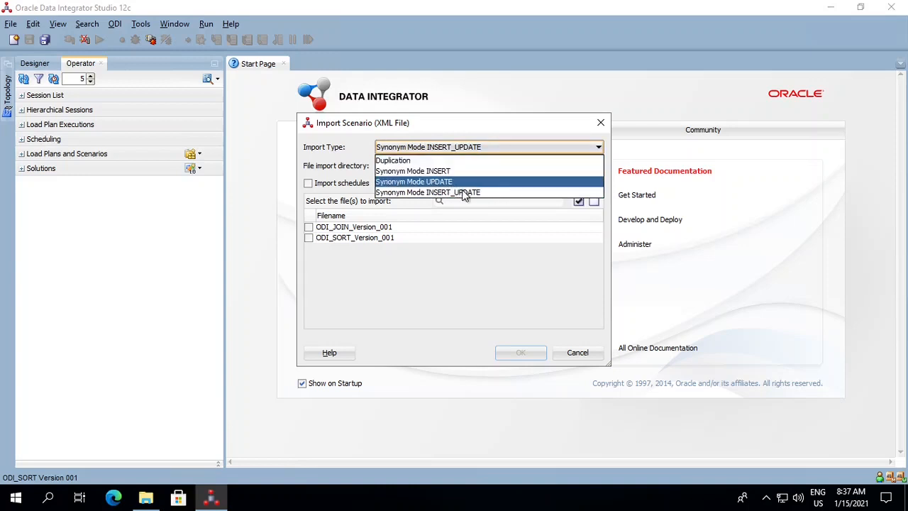
pyautogui.moveTo(421, 170)
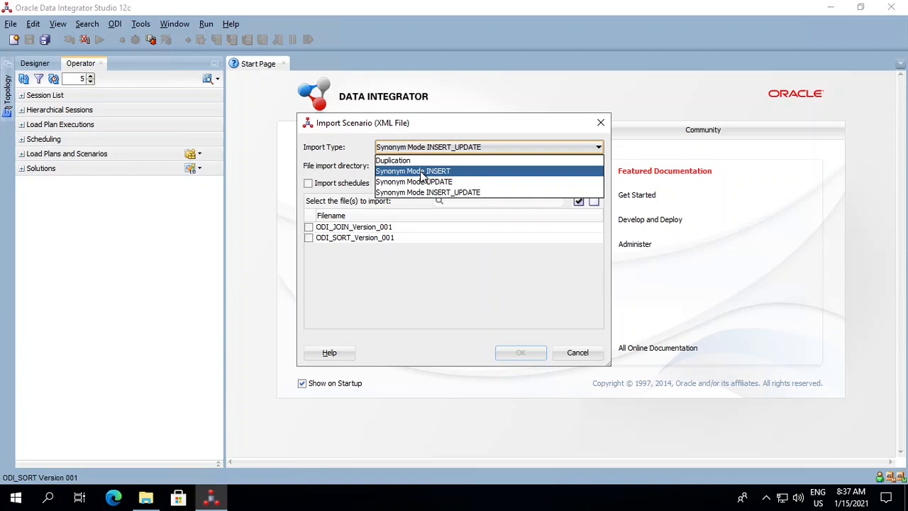
pyautogui.moveTo(425, 178)
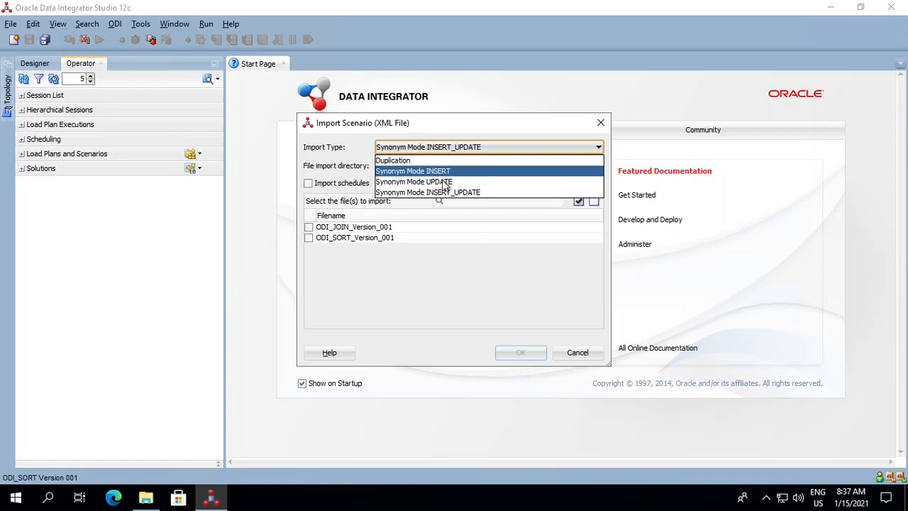
pyautogui.moveTo(411, 170)
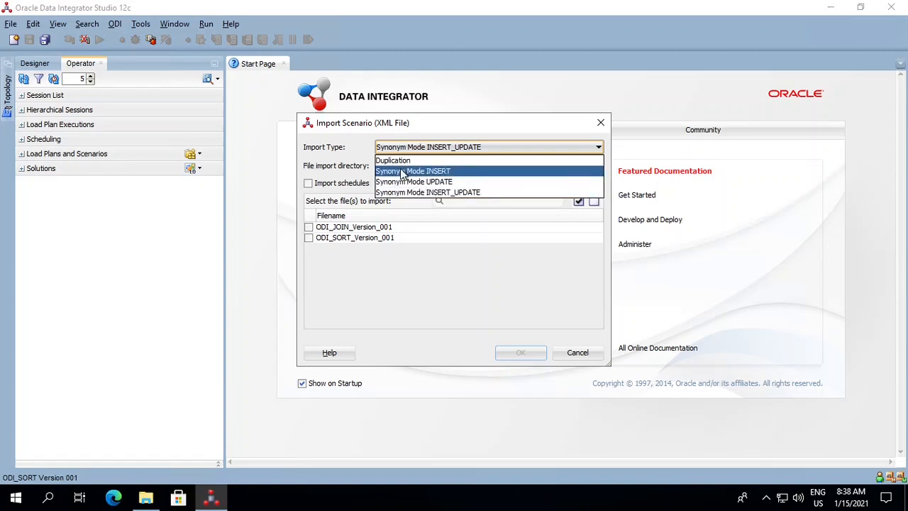
pyautogui.moveTo(393, 160)
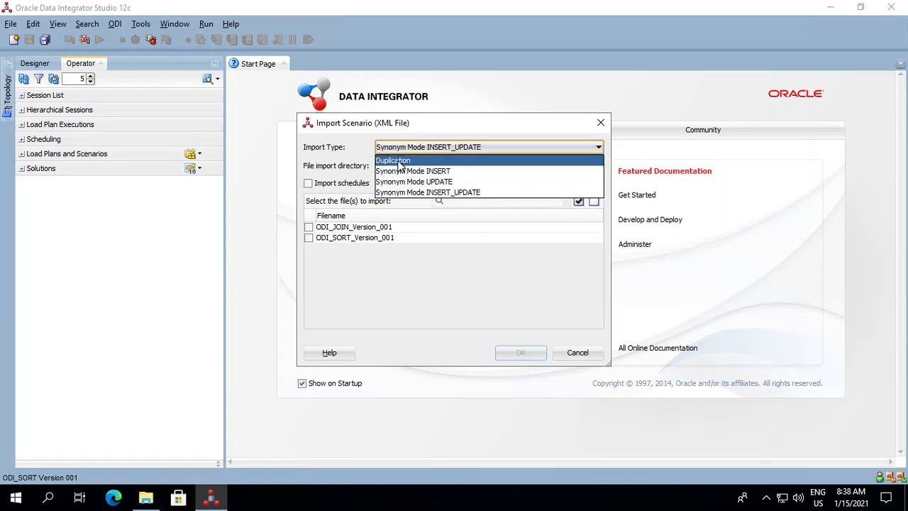
pyautogui.click(391, 159)
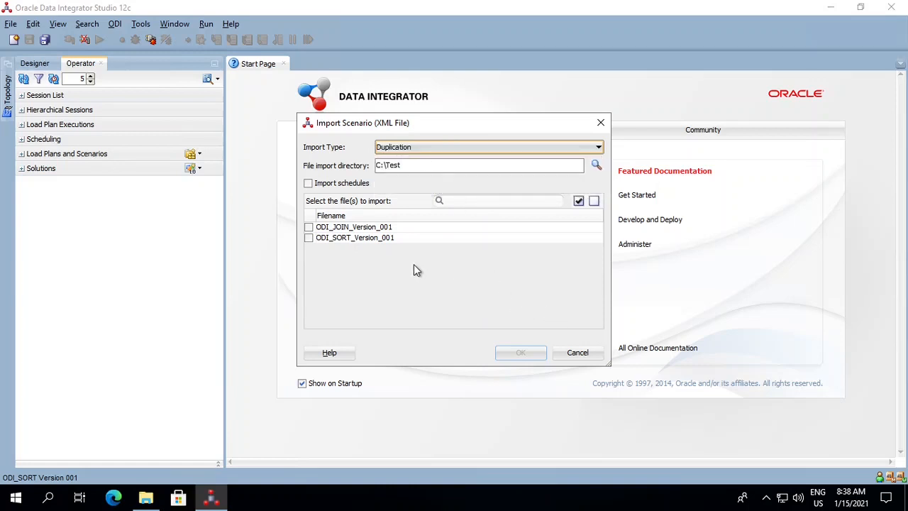
pyautogui.click(309, 237)
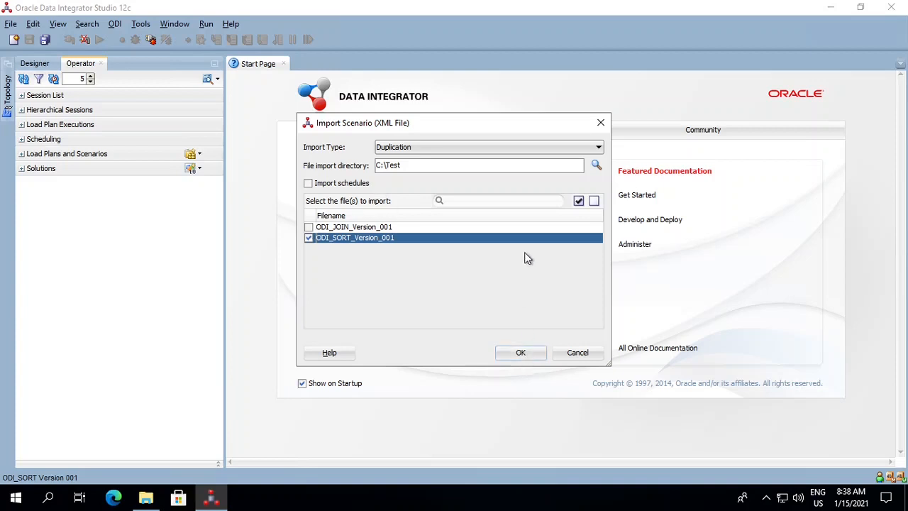
pyautogui.moveTo(587, 352)
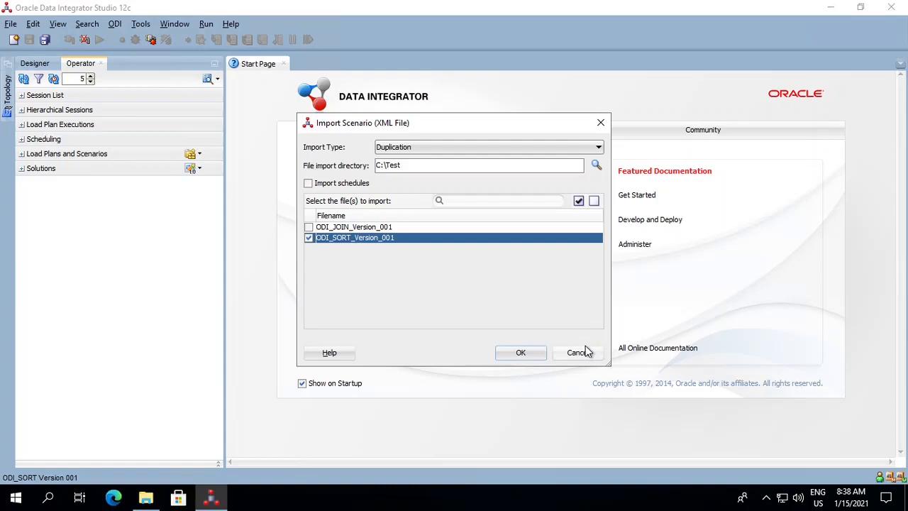